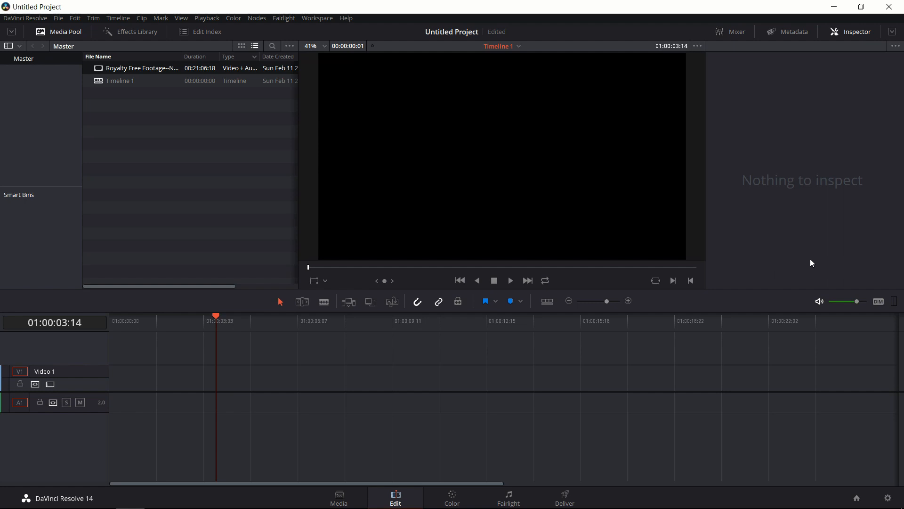
mouse_move(179, 74)
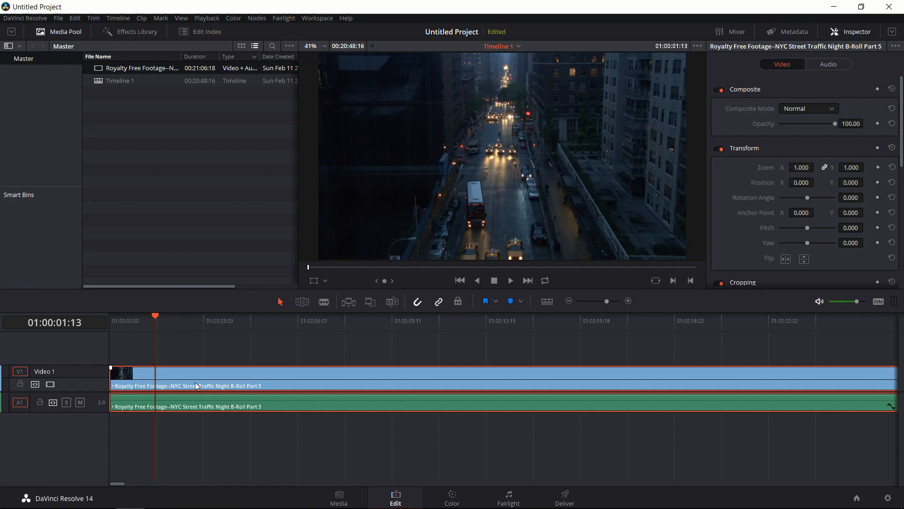
Enter a clip speed of 10000% for the traffic clip in Change Clip Speed, leaving it unapplied.
right_click(196, 385)
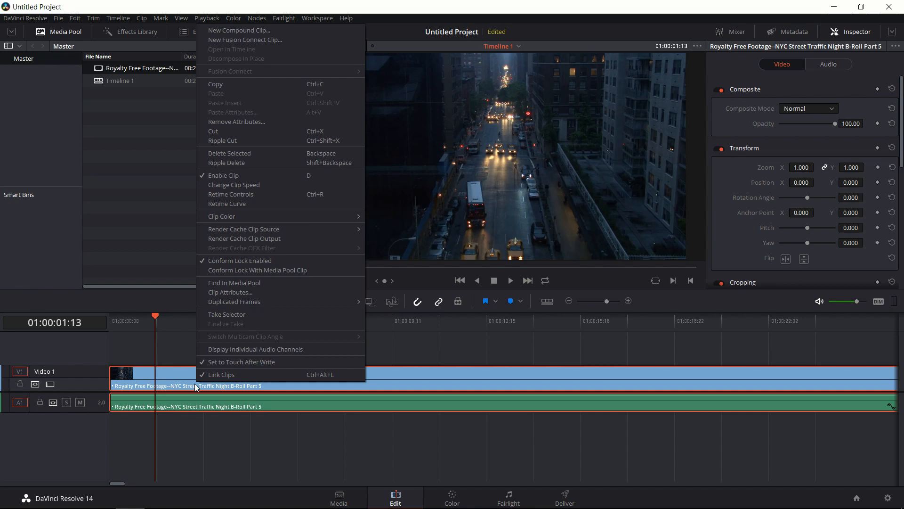
mouse_move(221, 173)
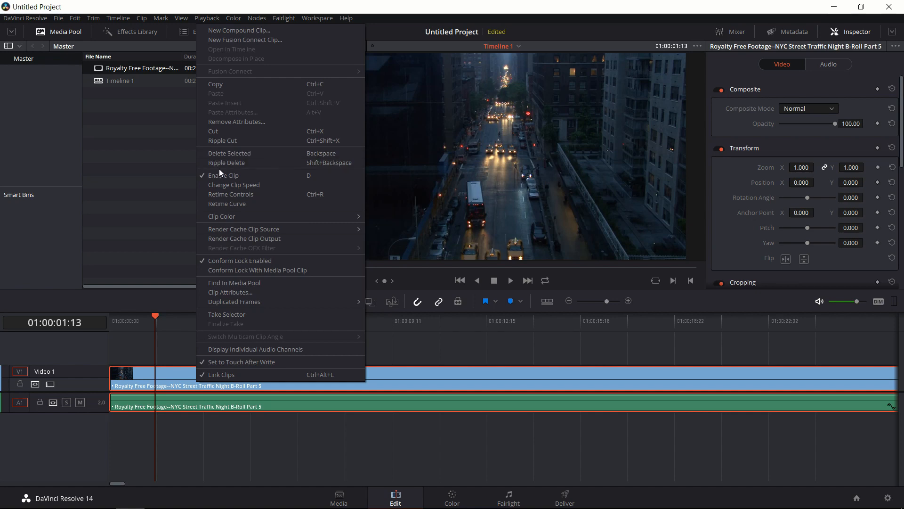
left_click(234, 184)
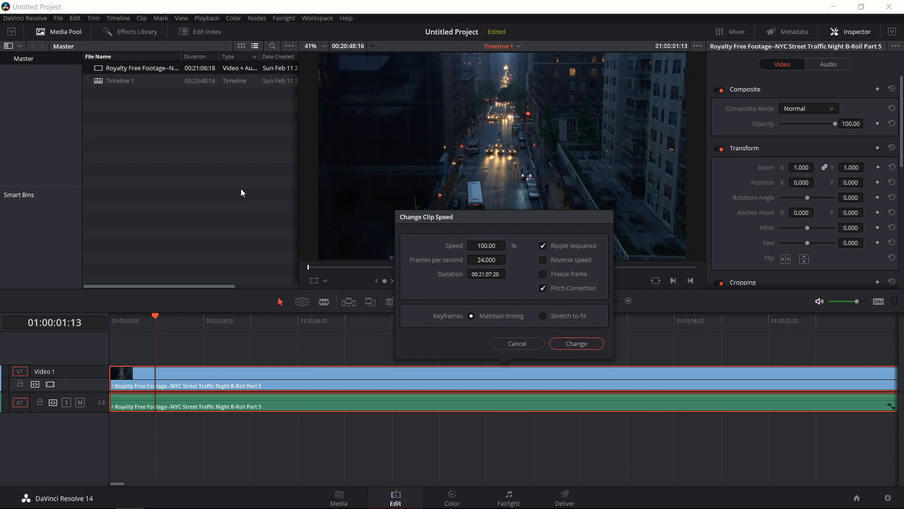
left_click(486, 245)
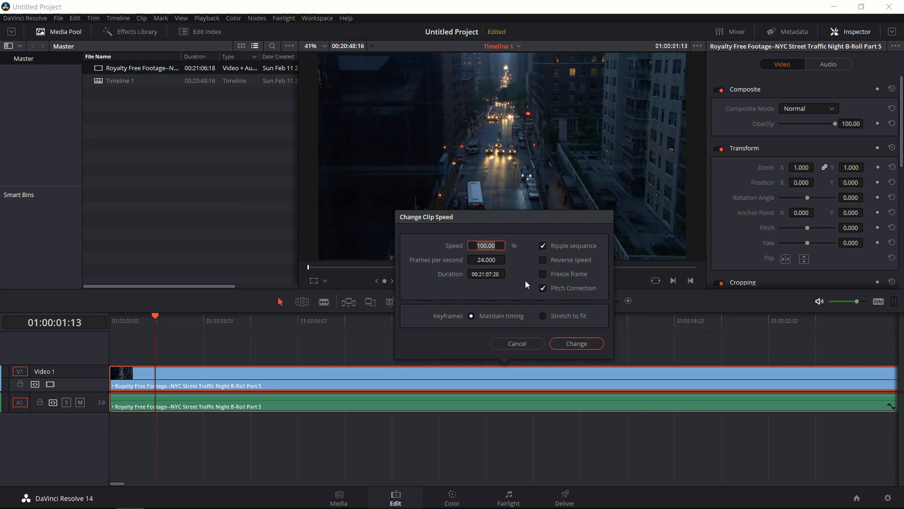
type("10000")
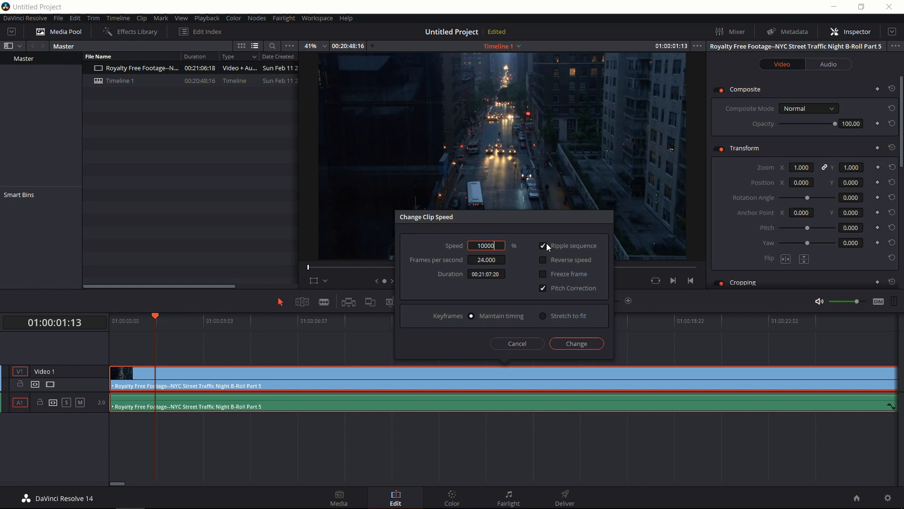
left_click(543, 245)
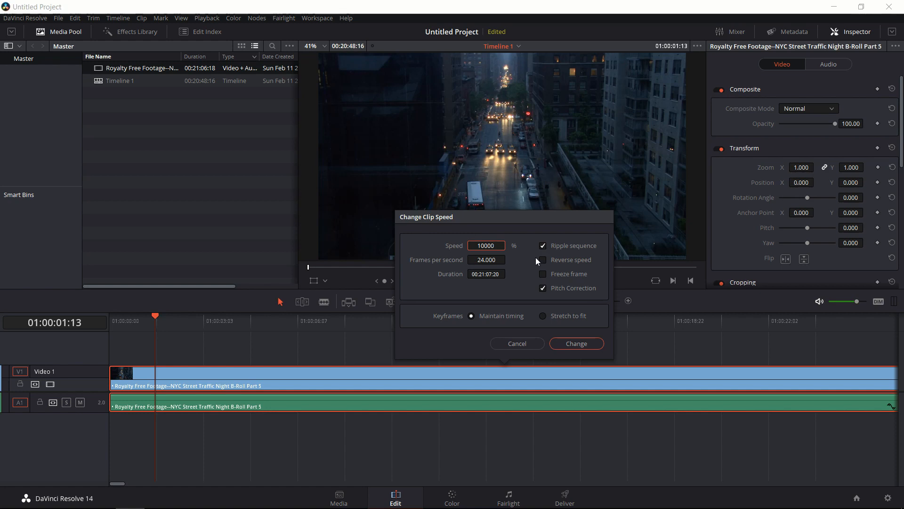
Apply the 10000% speed, shrinking the clip to about 12 seconds, and scrub to preview it.
left_click(575, 344)
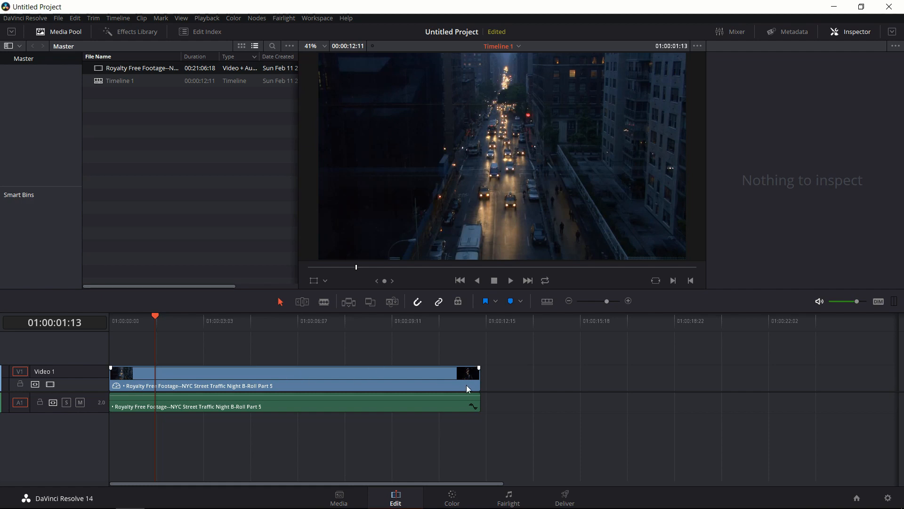
mouse_move(191, 349)
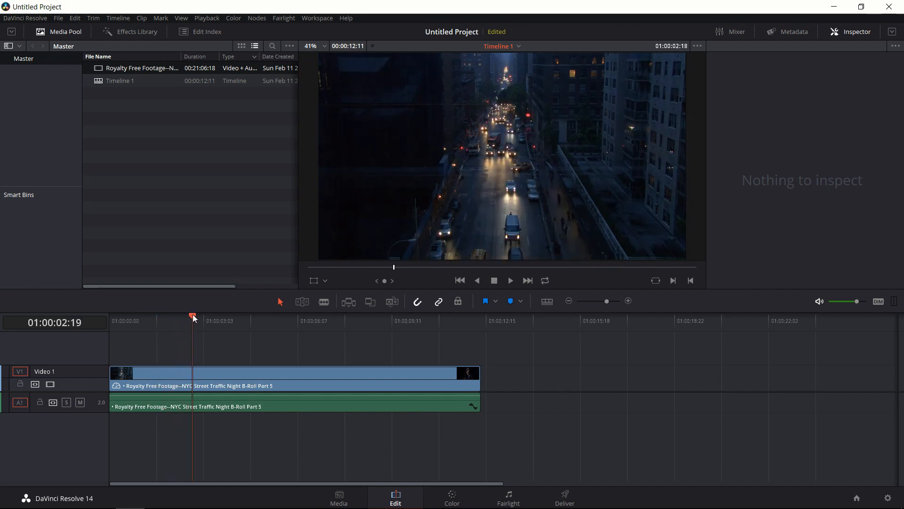
left_click(214, 321)
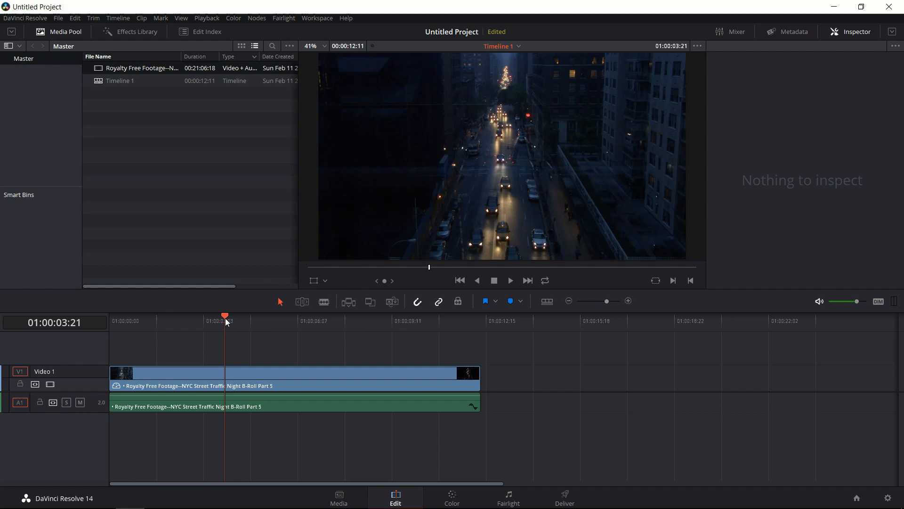
left_click(564, 498)
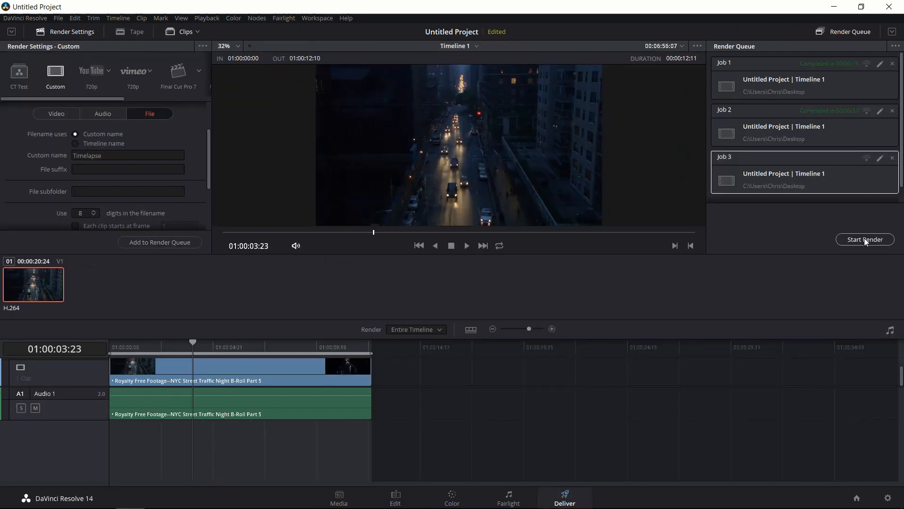
Render the queued Timelapse job and play Timelapse.mp4 in VLC.
left_click(865, 239)
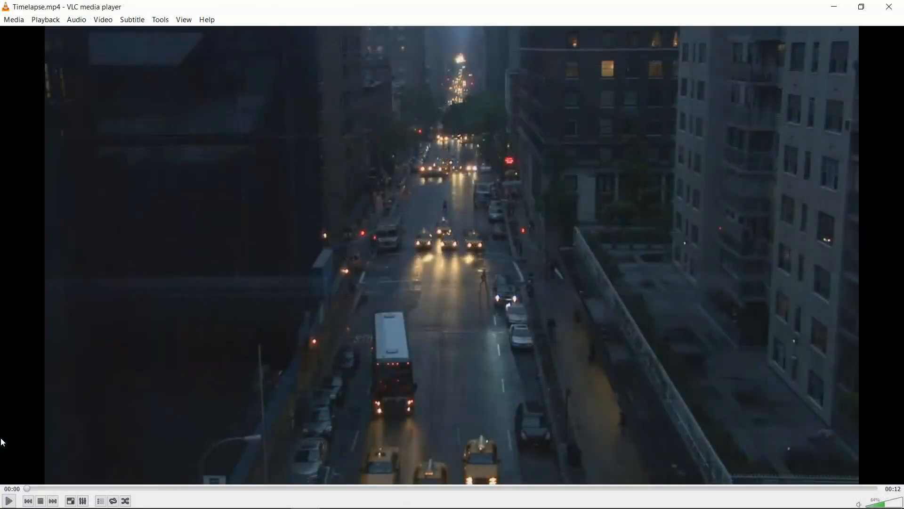
left_click(9, 500)
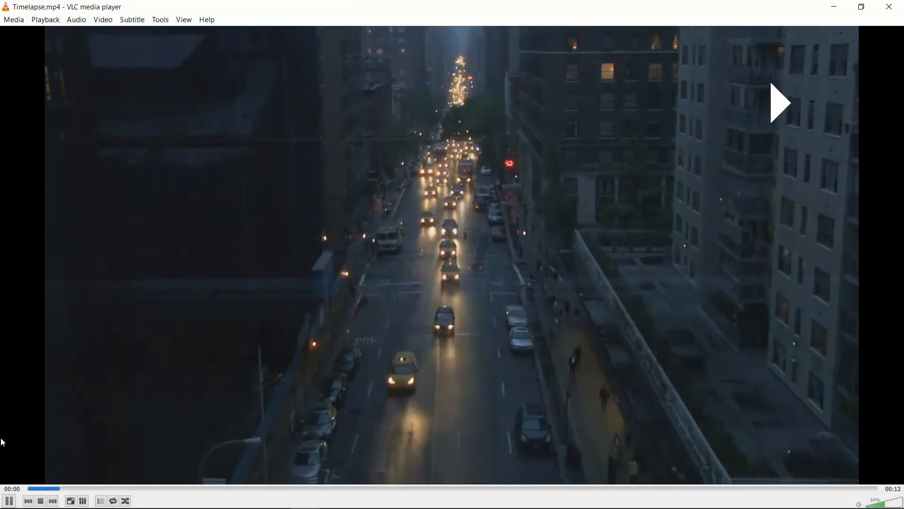